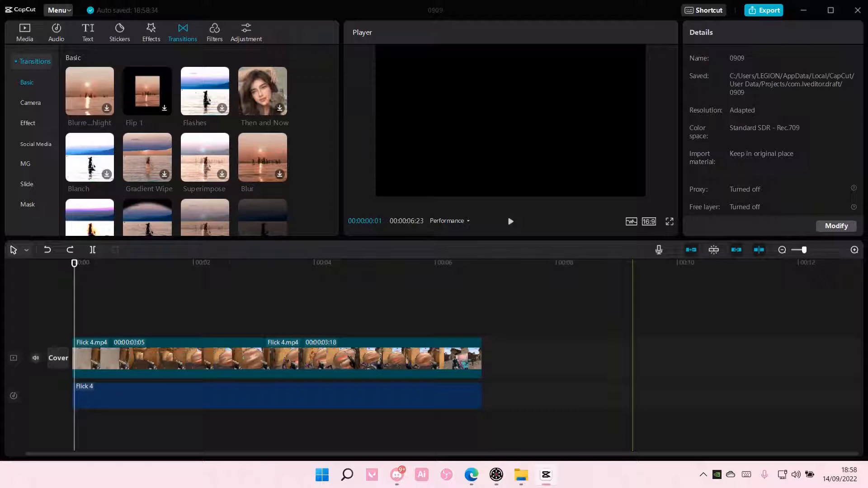
- Select the Flick 4 audio clip to show its audio settings, volume at -∞dB
{"action": "left_click", "coordinate": [25, 28]}
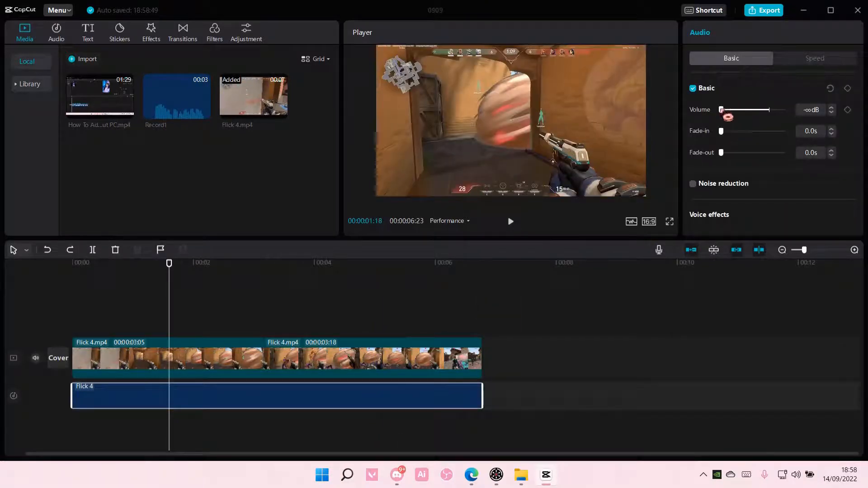
- Raise the Flick 4 clip volume from silence, trying 0dB and 20dB, settling at -11.7dB
{"action": "left_click_drag", "start_coordinate": [722, 110], "coordinate": [769, 109]}
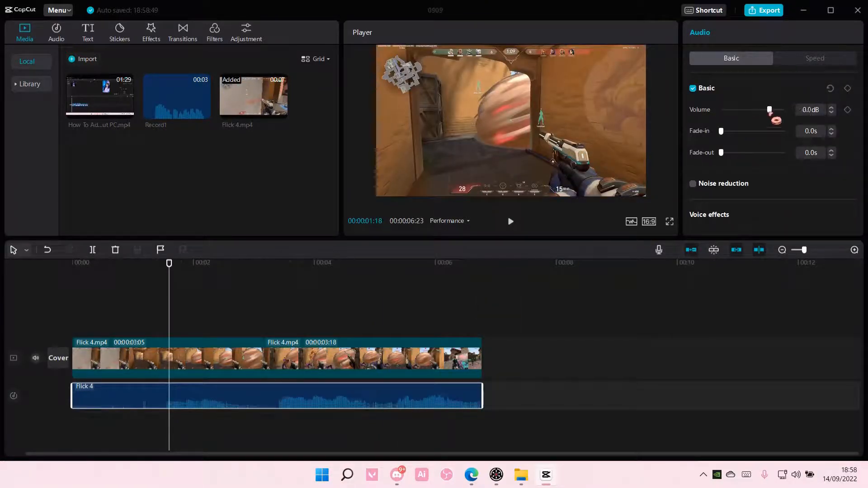
{"action": "left_click_drag", "start_coordinate": [768, 110], "coordinate": [785, 109]}
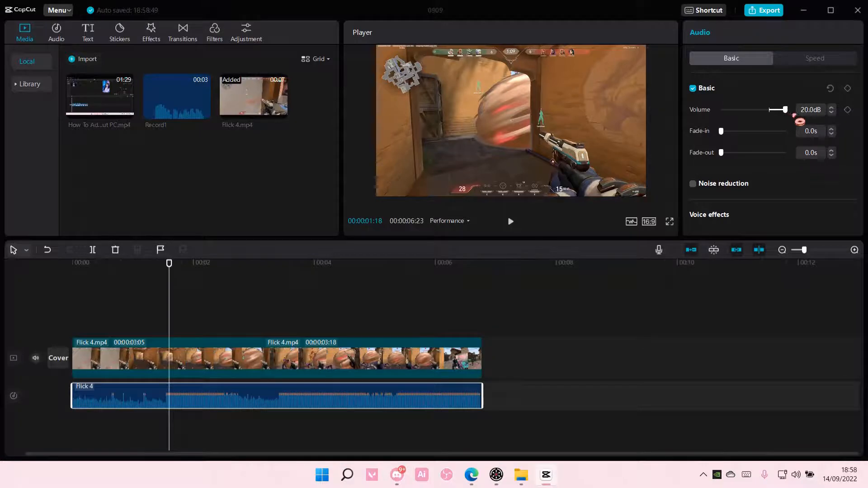
{"action": "left_click_drag", "start_coordinate": [785, 109], "coordinate": [766, 109]}
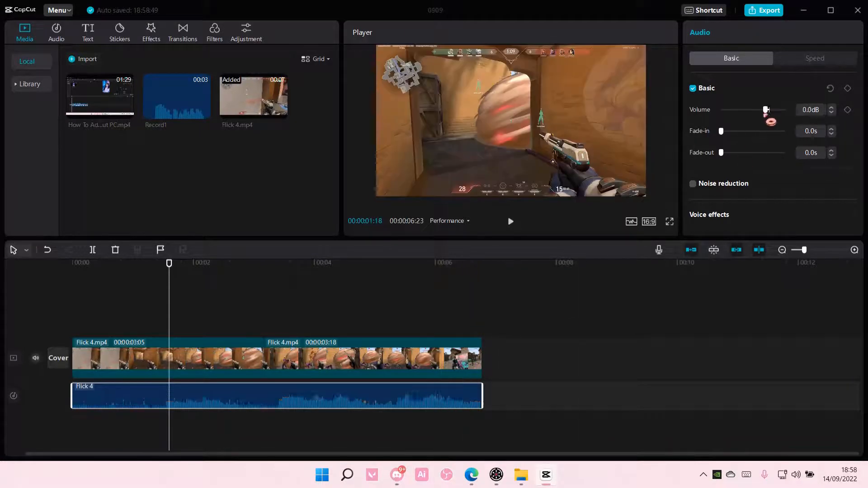
{"action": "left_click_drag", "start_coordinate": [767, 109], "coordinate": [762, 109]}
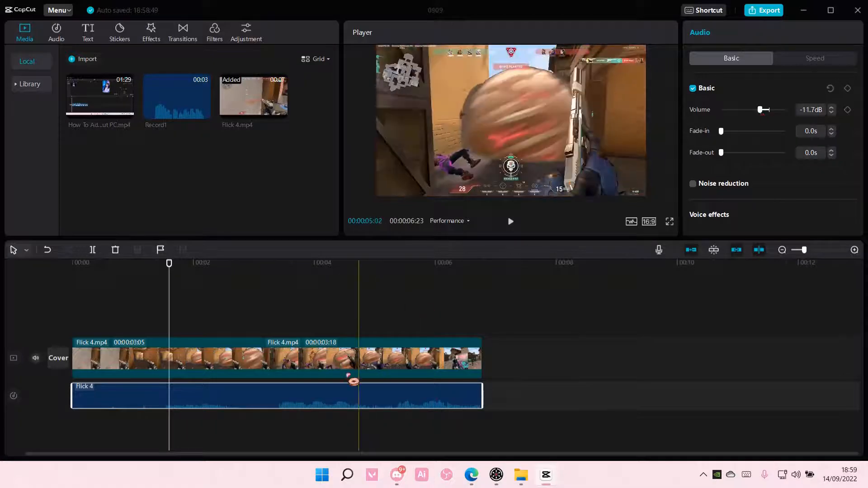
{"action": "left_click", "coordinate": [466, 262]}
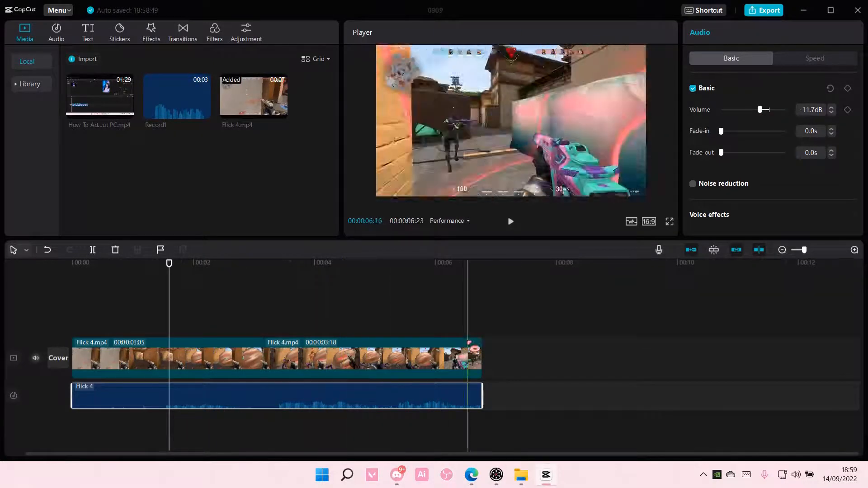
- Give the Flick 4 audio a 0.7s fade-in and a 0.8s fade-out
{"action": "left_click_drag", "start_coordinate": [721, 131], "coordinate": [746, 131]}
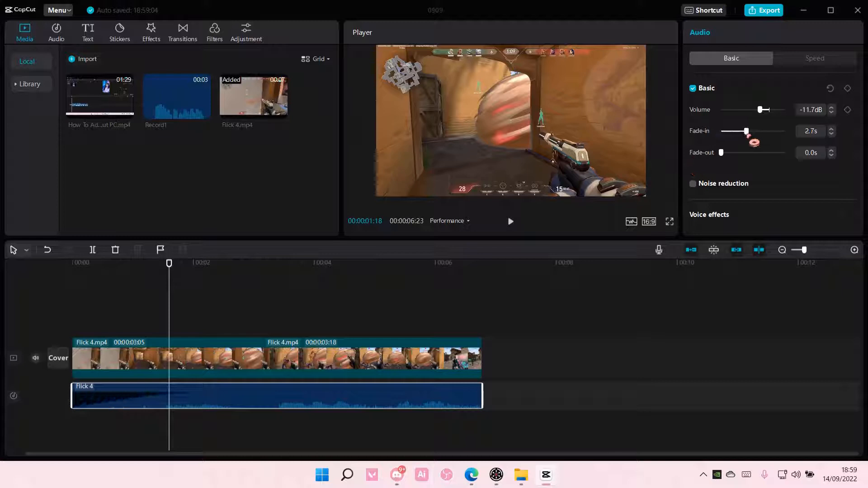
{"action": "left_click_drag", "start_coordinate": [746, 131], "coordinate": [748, 131]}
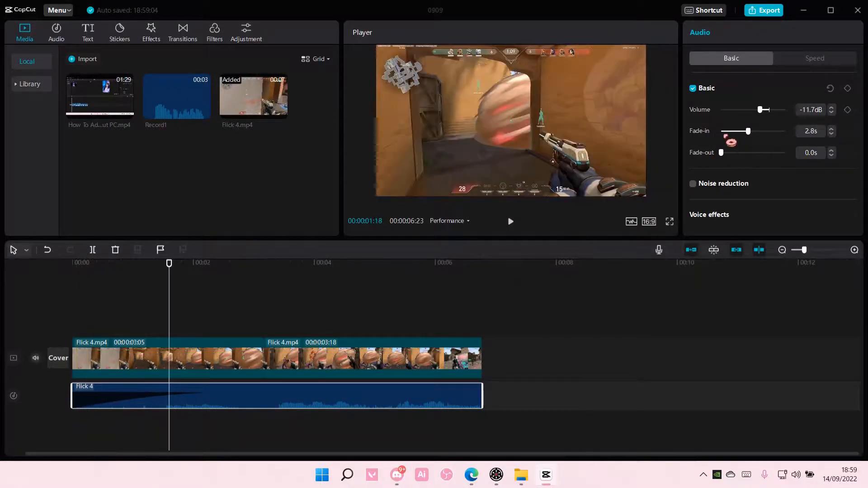
{"action": "left_click_drag", "start_coordinate": [747, 131], "coordinate": [726, 131]}
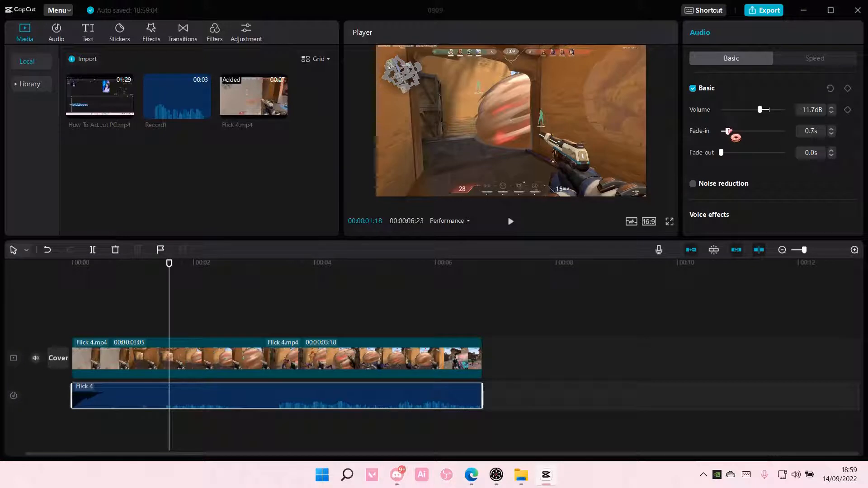
{"action": "left_click_drag", "start_coordinate": [721, 152], "coordinate": [731, 151]}
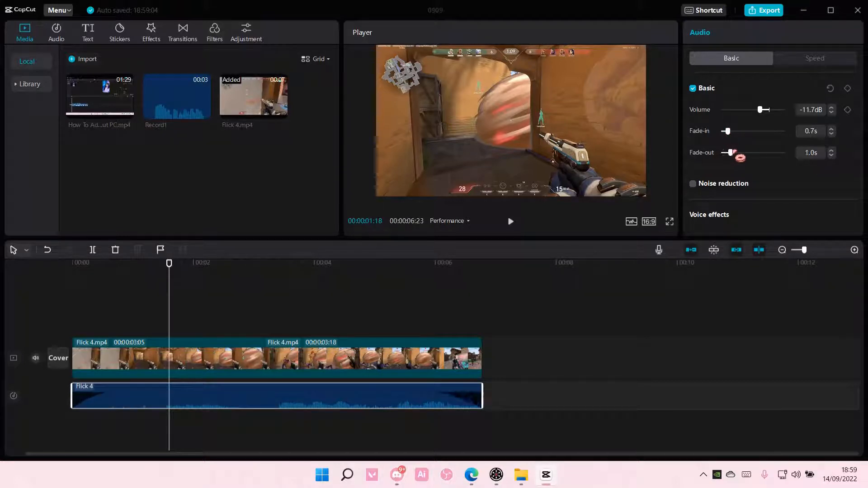
{"action": "left_click_drag", "start_coordinate": [733, 154], "coordinate": [727, 154]}
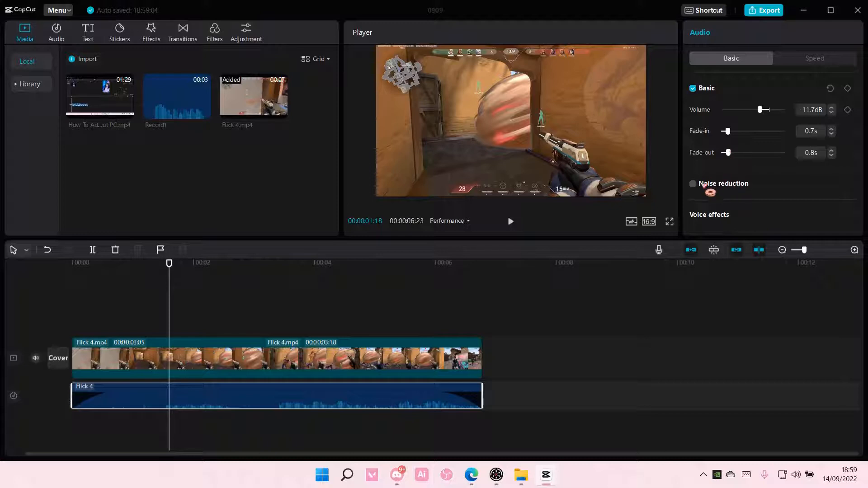
- Turn on noise reduction and browse the voice effect presets down through Vinyl
{"action": "left_click", "coordinate": [692, 184]}
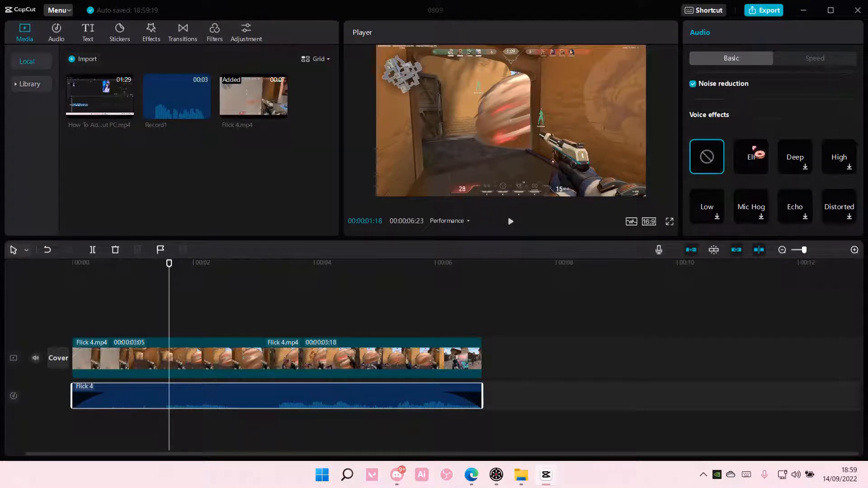
{"action": "scroll", "scroll_direction": "down", "scroll_amount": 3}
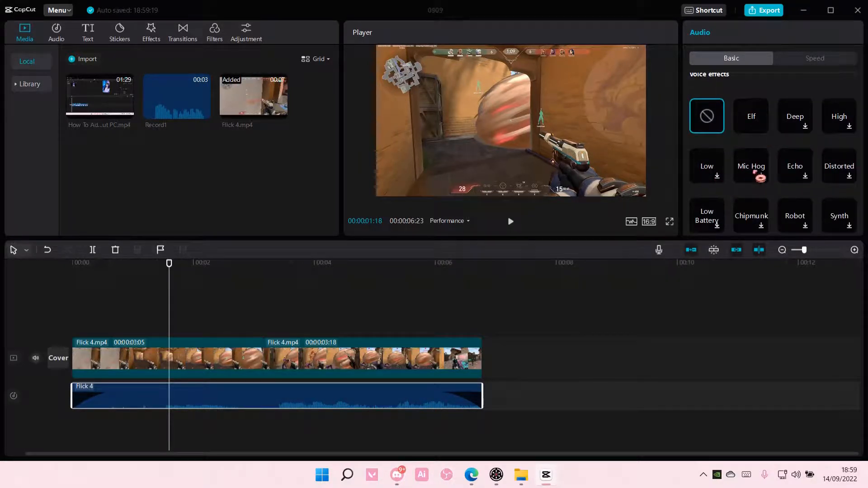
{"action": "scroll", "scroll_direction": "down", "scroll_amount": 3}
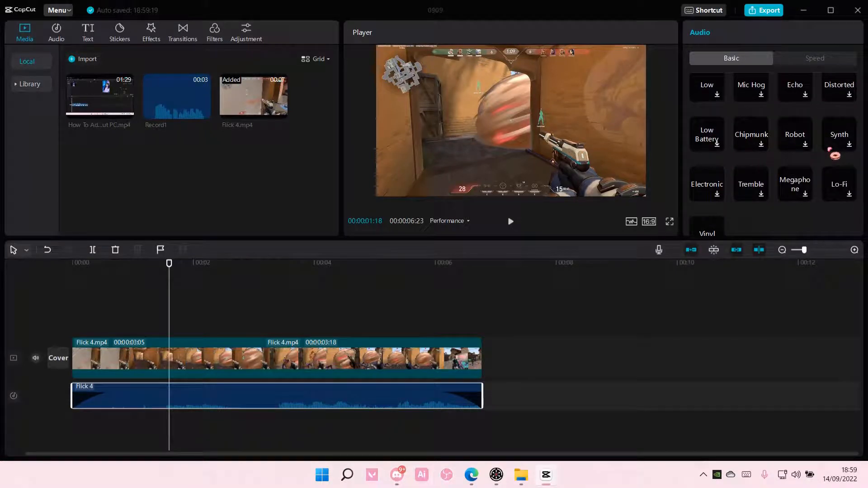
{"action": "scroll", "scroll_direction": "down", "scroll_amount": 3}
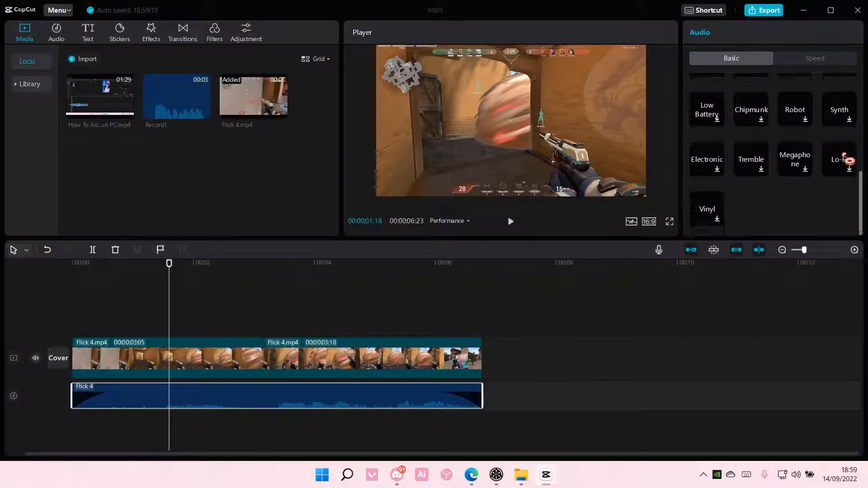